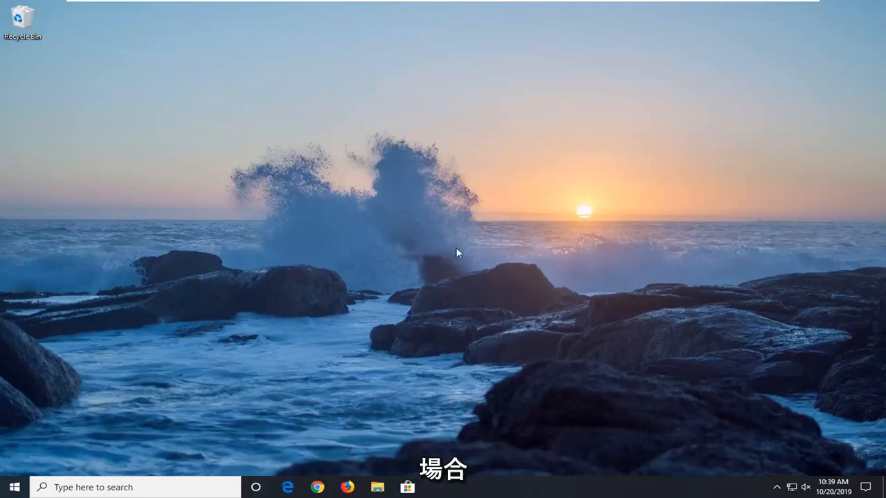
mouse_move(431, 273)
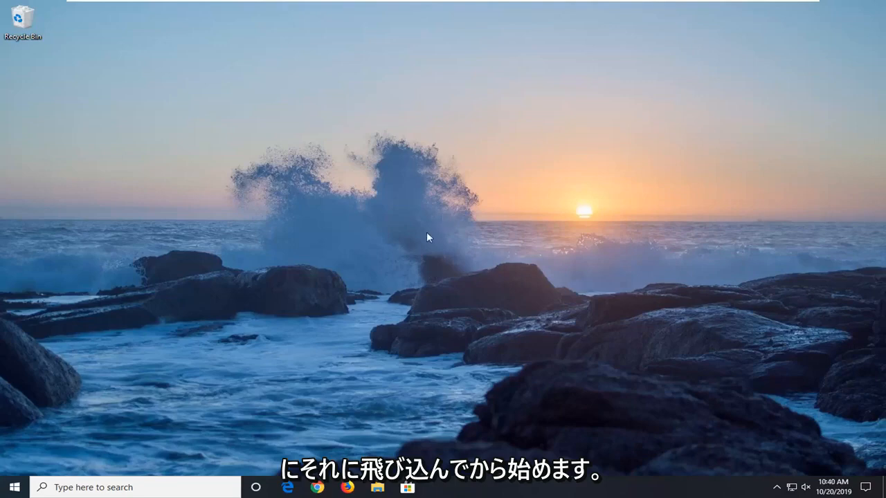
Open the Windows Start menu from the taskbar
left_click(11, 487)
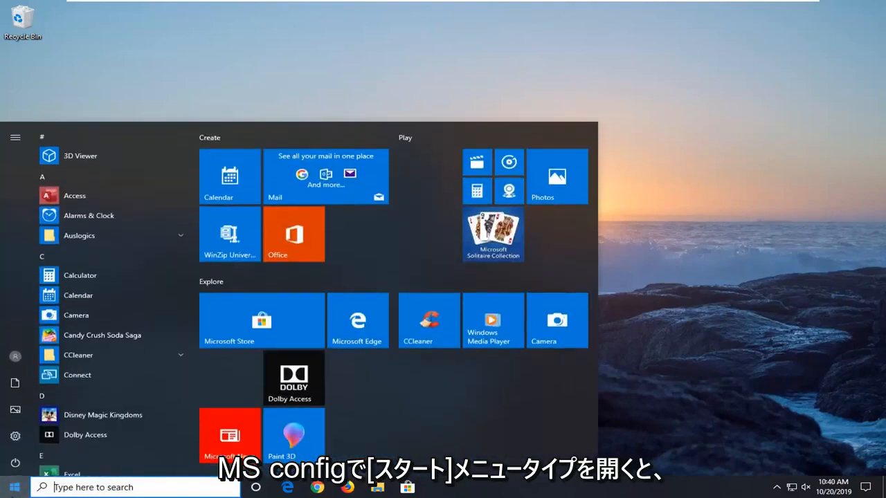
Search 'msco' and launch System Configuration as administrator
type("msconfig")
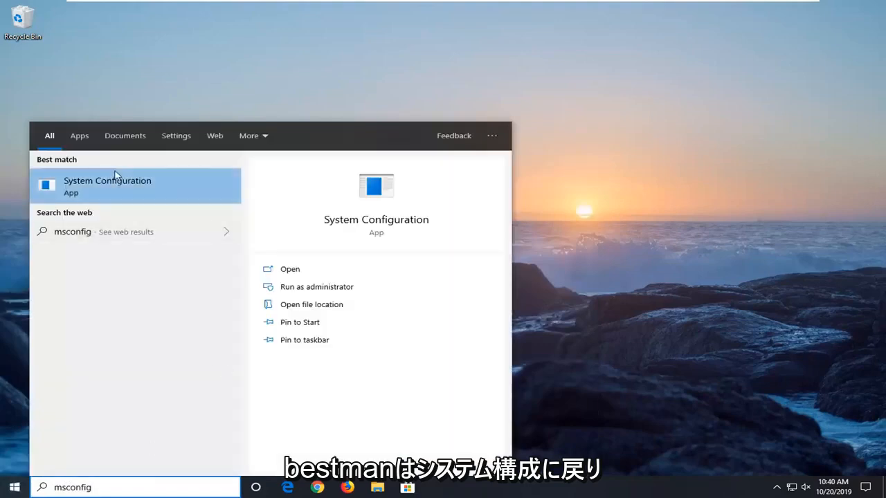
right_click(107, 186)
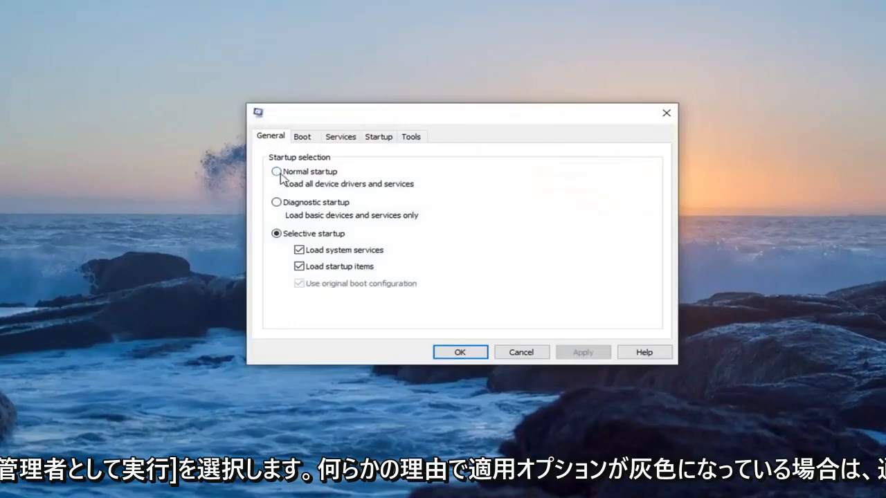
Select Normal startup on the General tab, then apply and confirm with OK
left_click(277, 171)
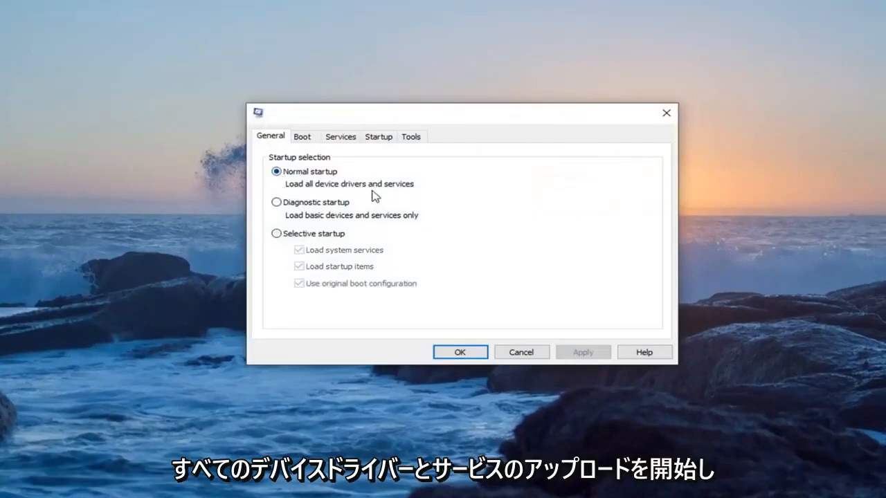
mouse_move(588, 355)
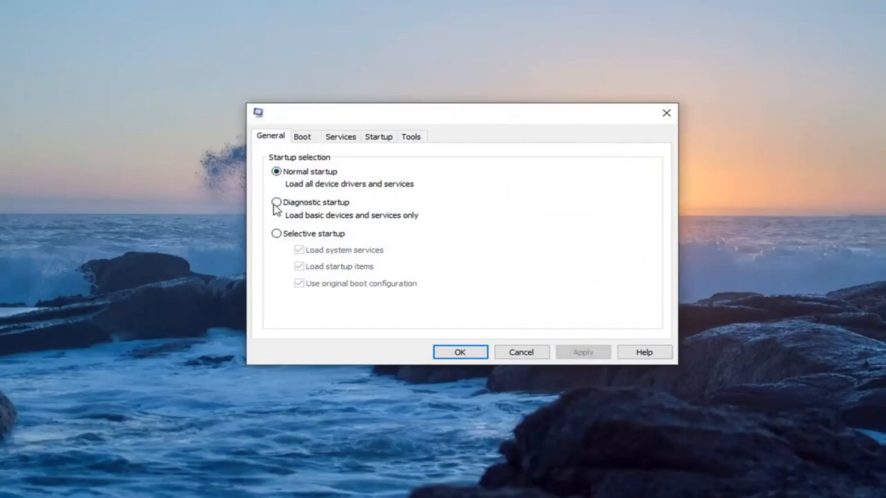
left_click(276, 202)
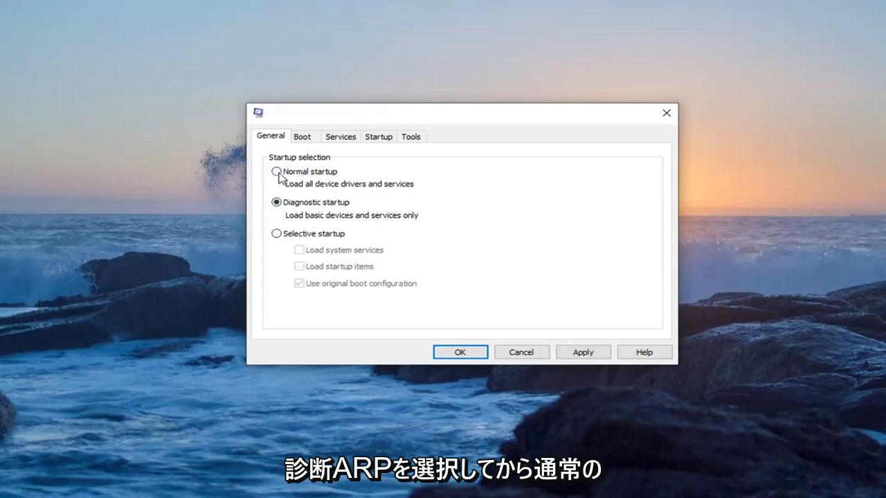
left_click(277, 172)
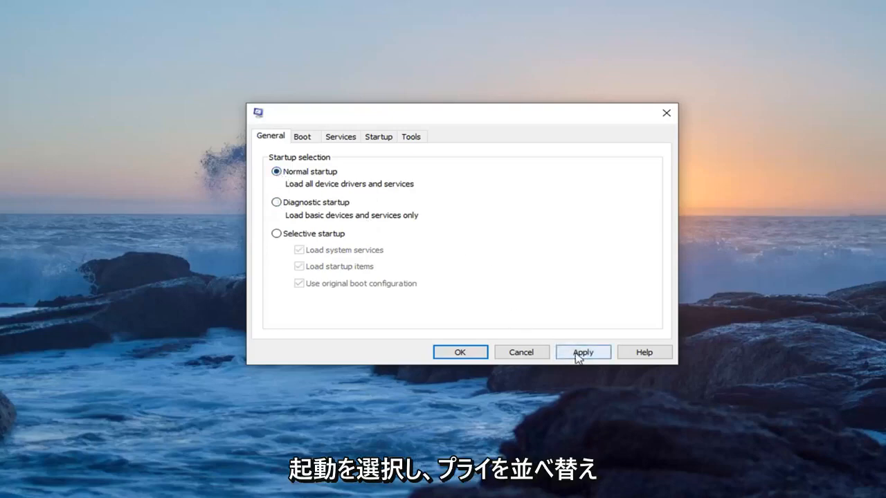
left_click(583, 353)
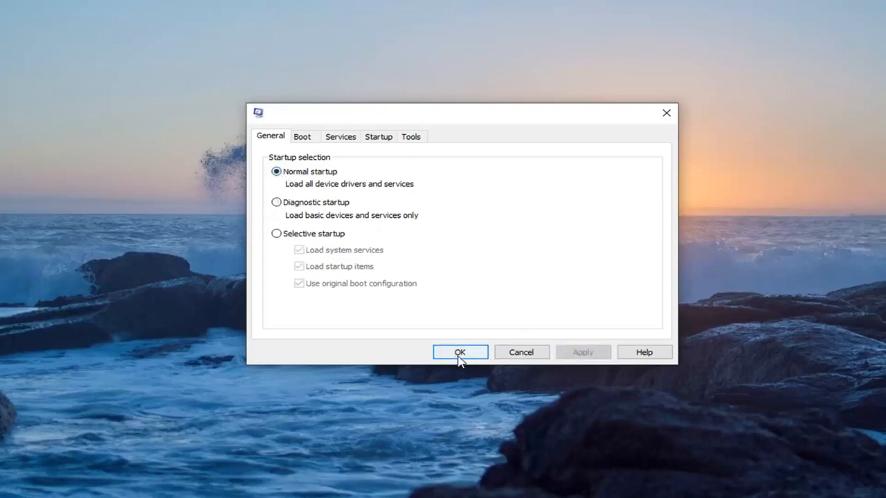
left_click(460, 353)
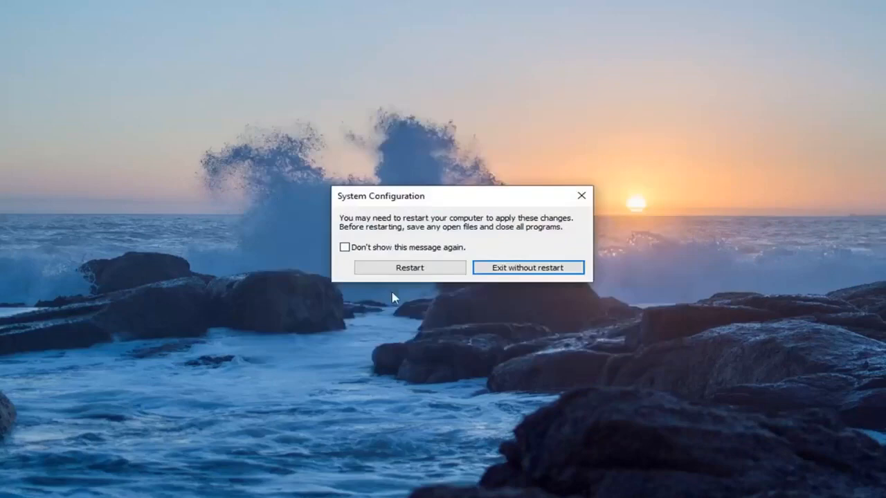
mouse_move(441, 227)
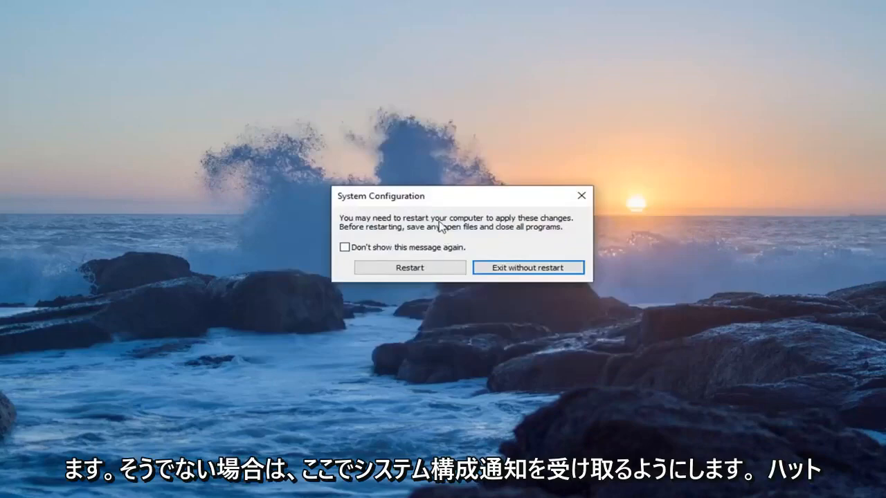
mouse_move(472, 270)
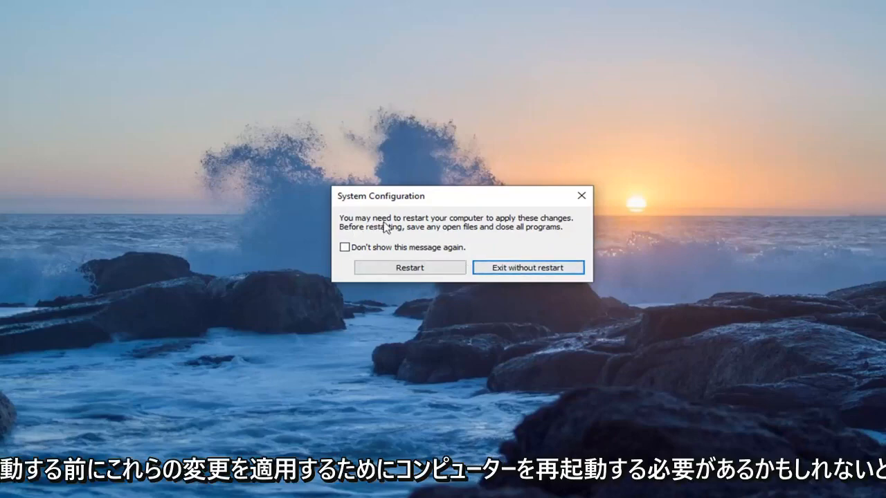
mouse_move(502, 236)
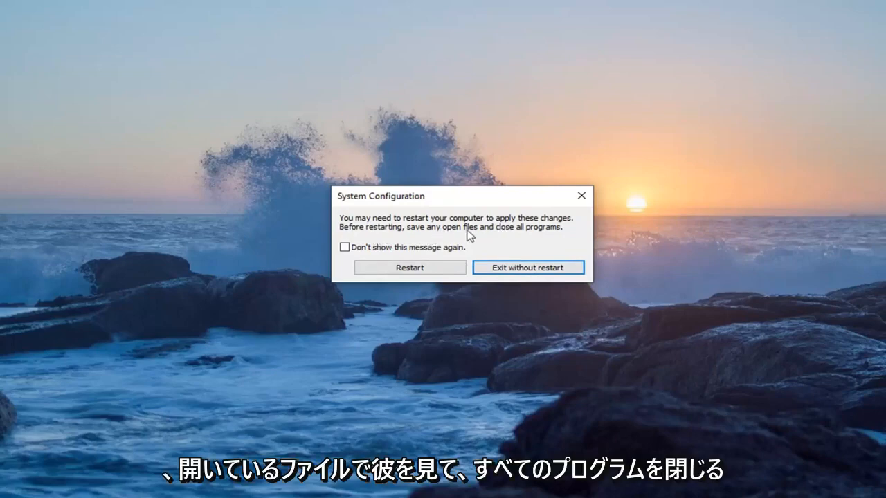
mouse_move(445, 250)
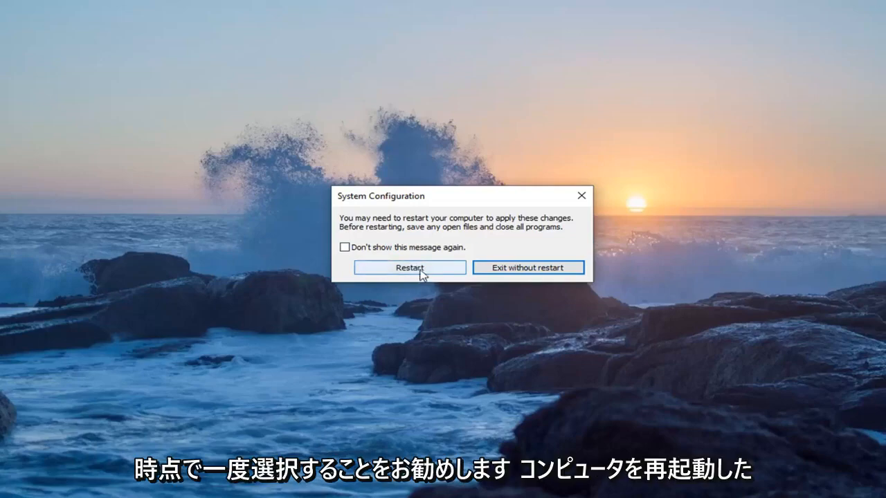
Accept the Restart prompt to reboot Windows into Normal startup
left_click(409, 268)
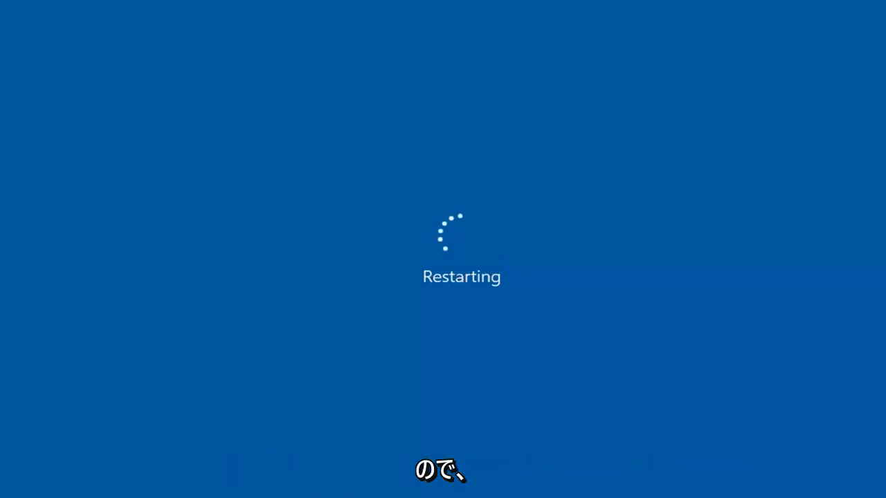